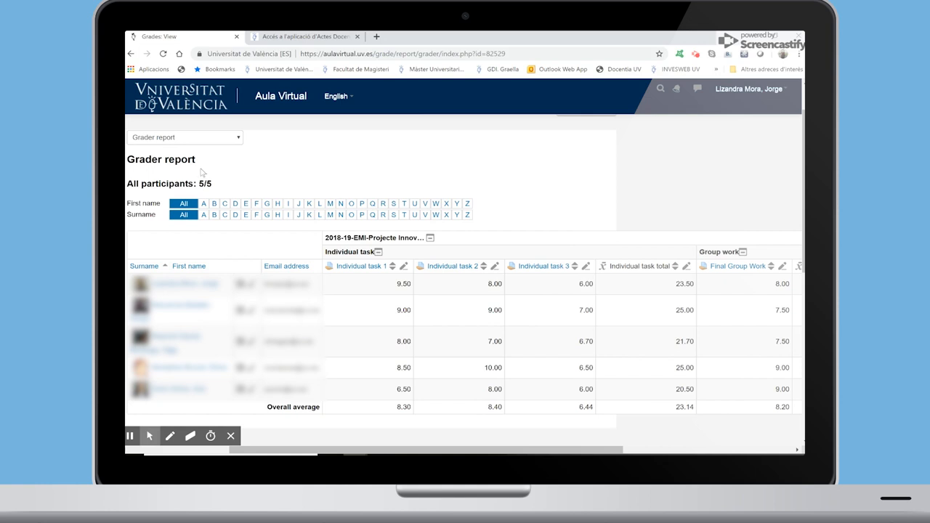
mouse_move(332, 192)
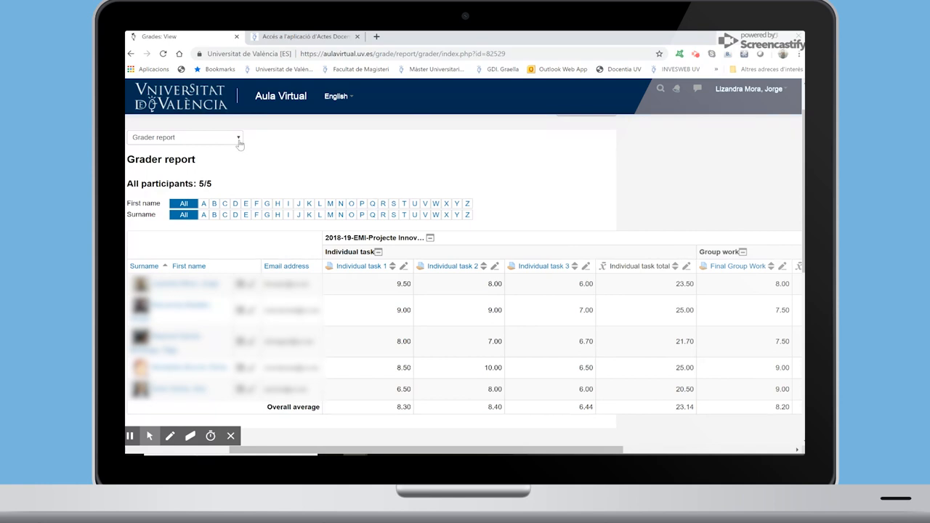
From the grader report, reach the export page for a marks file in .XML.
left_click(239, 138)
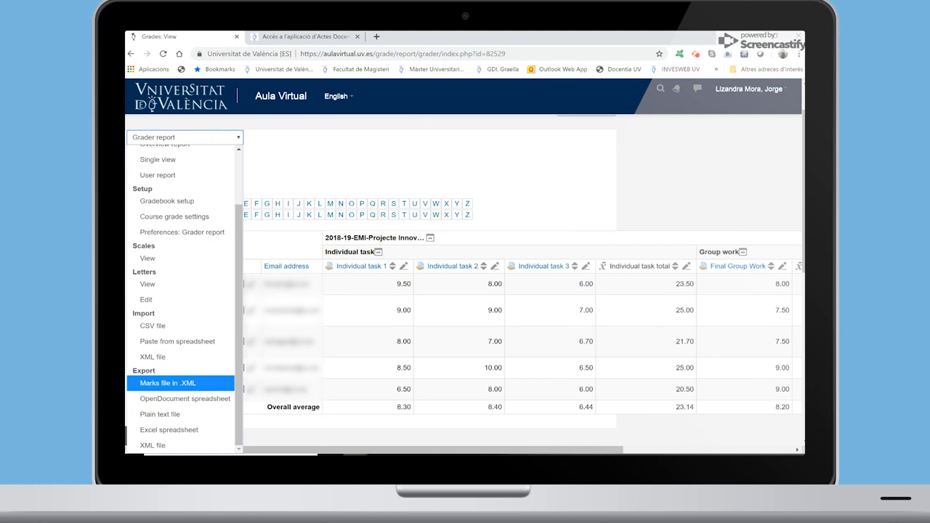
left_click(171, 383)
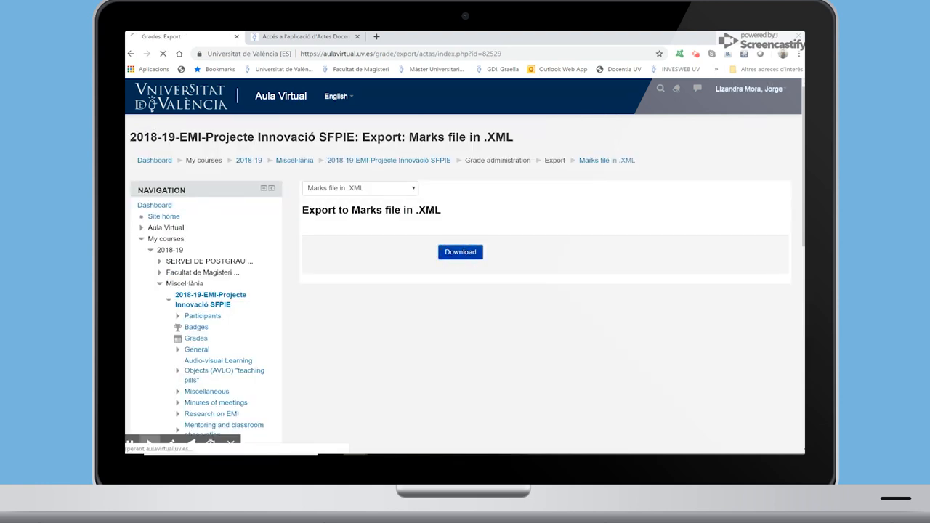
Download the XML marks file and switch to the Gestió d'Actes application.
left_click(459, 252)
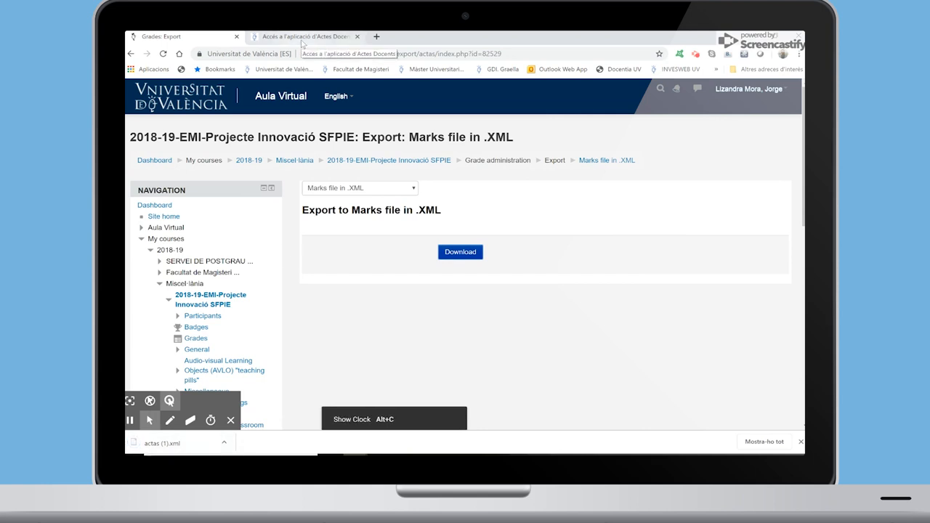
left_click(305, 36)
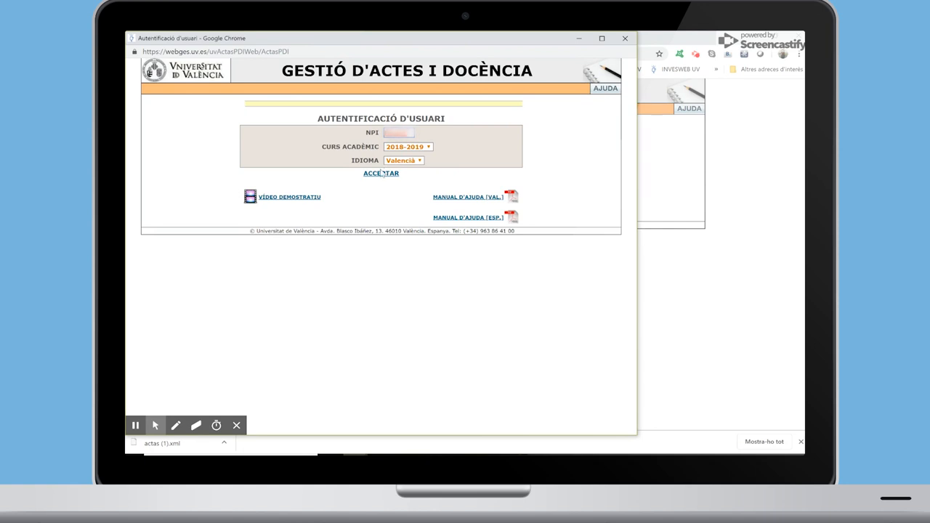
Sign in, open acta 13128 from Llista d'actes and reach its Notes A.Vir import page.
left_click(380, 172)
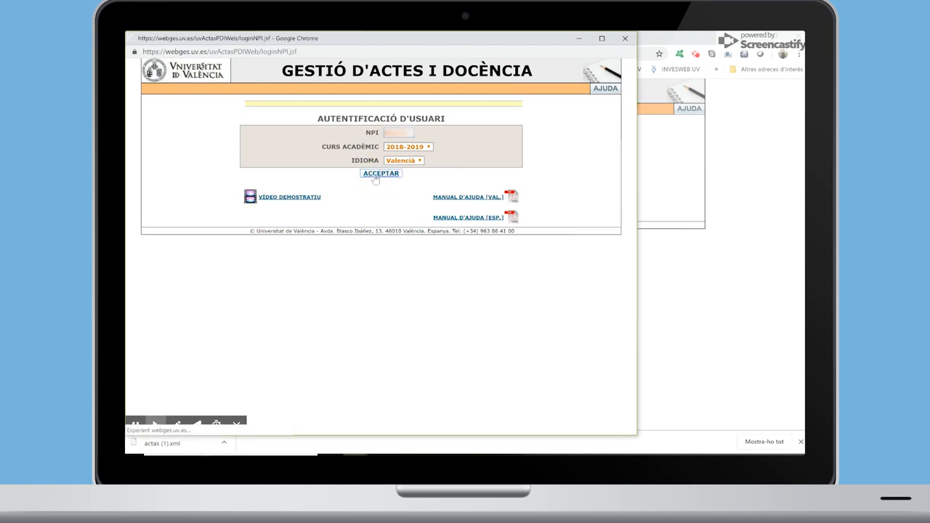
left_click(380, 173)
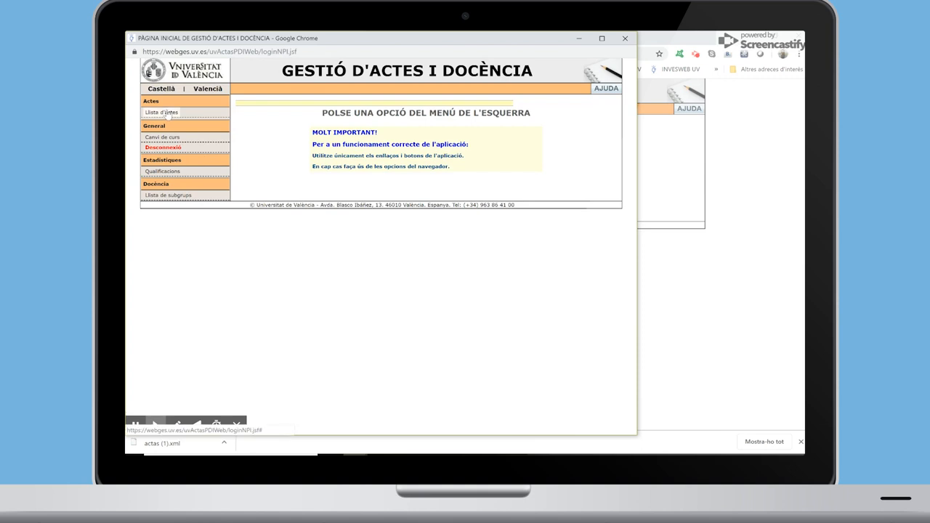
left_click(161, 112)
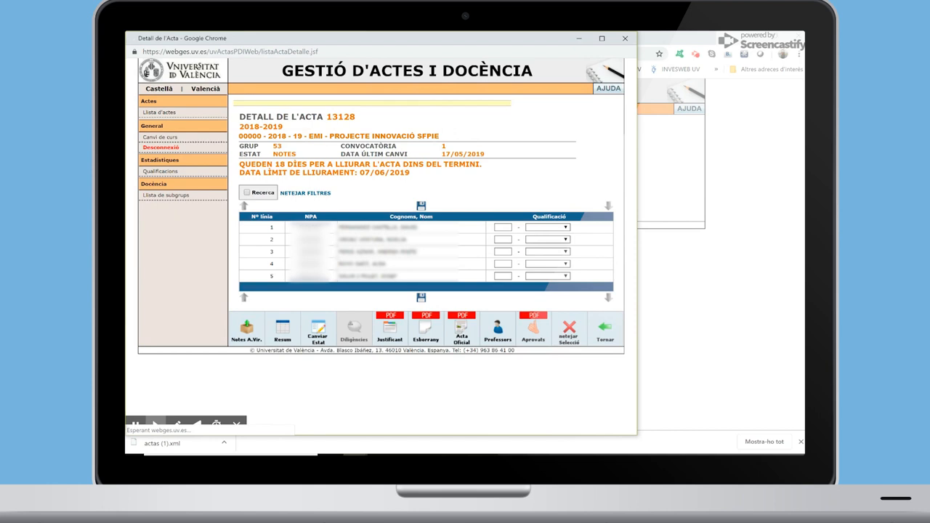
left_click(247, 331)
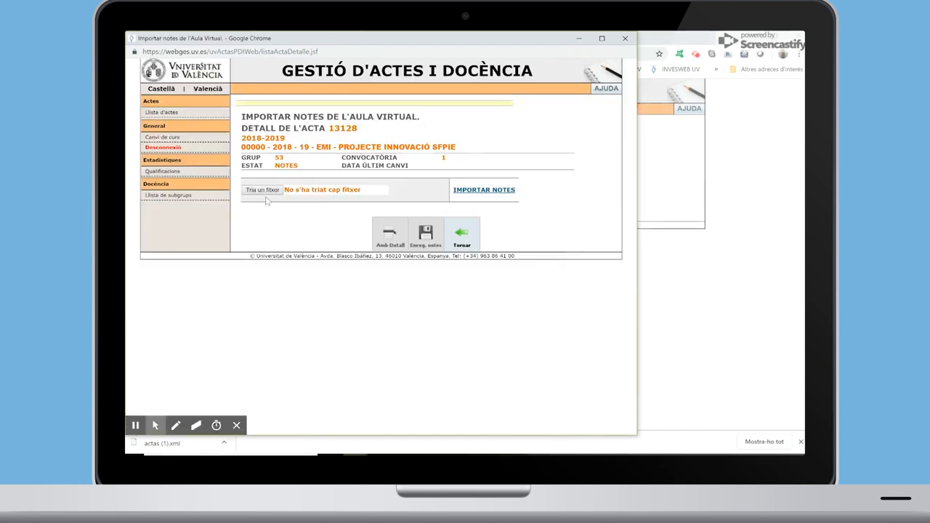
Import the downloaded XML marks file so record 13128 shows the Aula Virtual grades column.
left_click(261, 189)
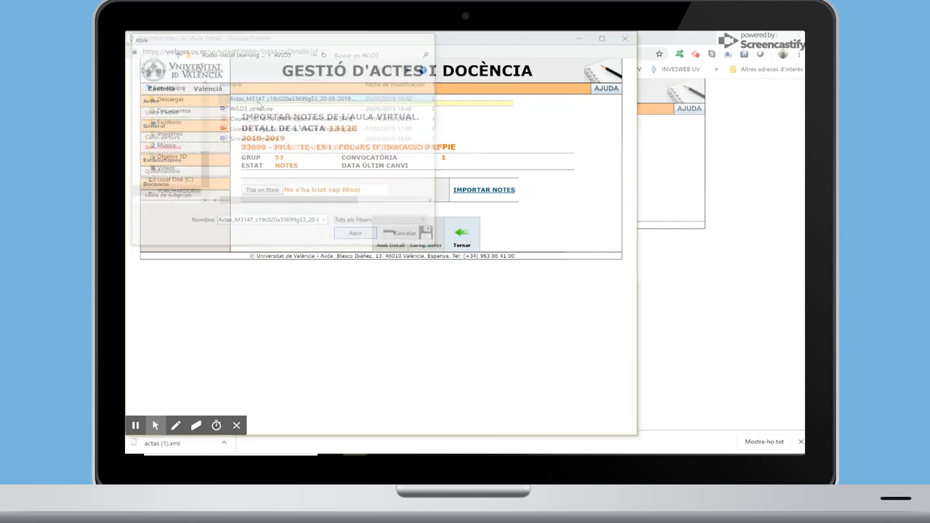
left_click(354, 233)
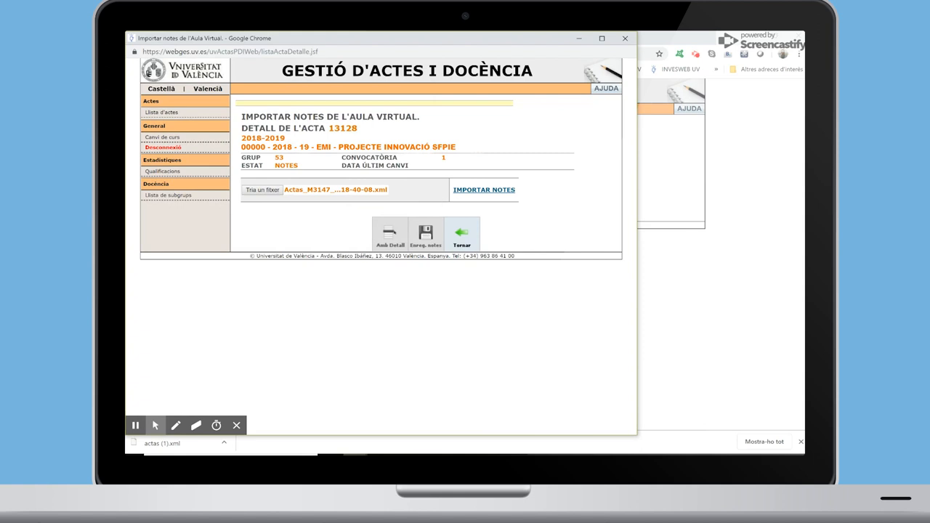
left_click(484, 188)
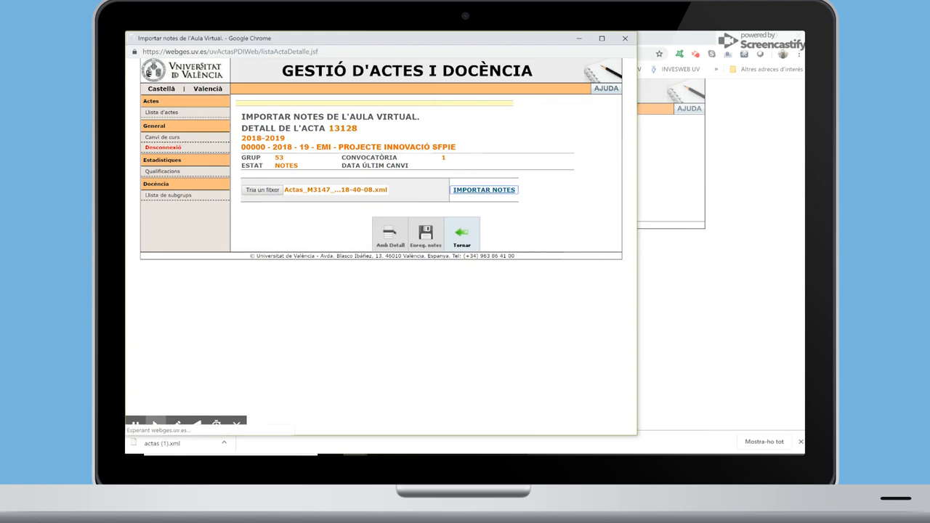
left_click(484, 189)
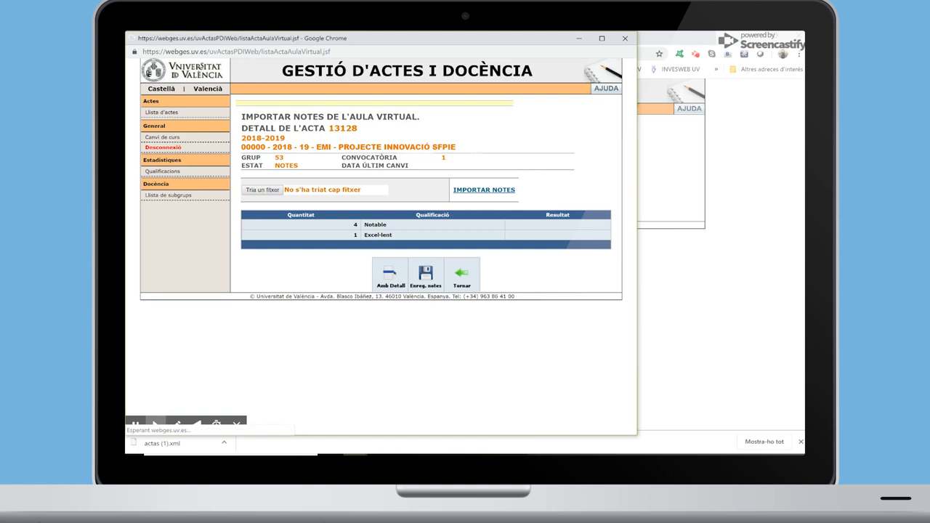
left_click(462, 276)
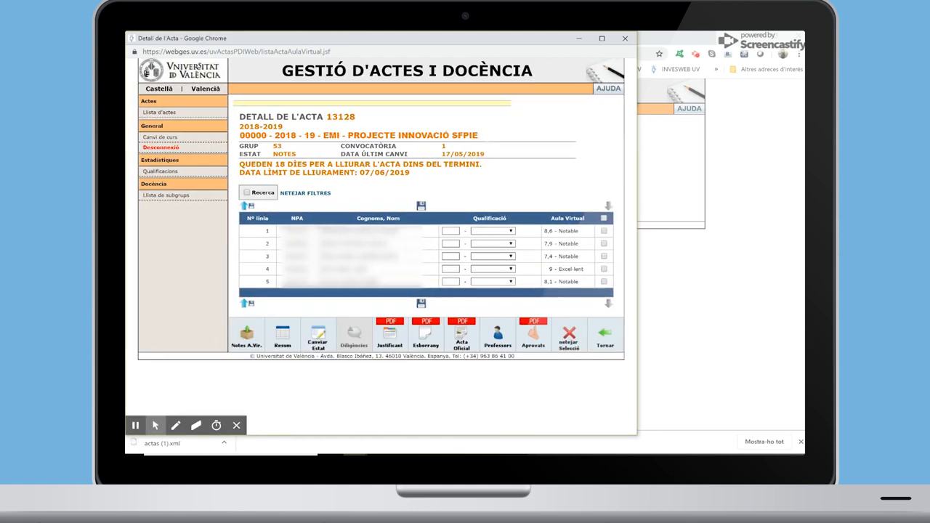